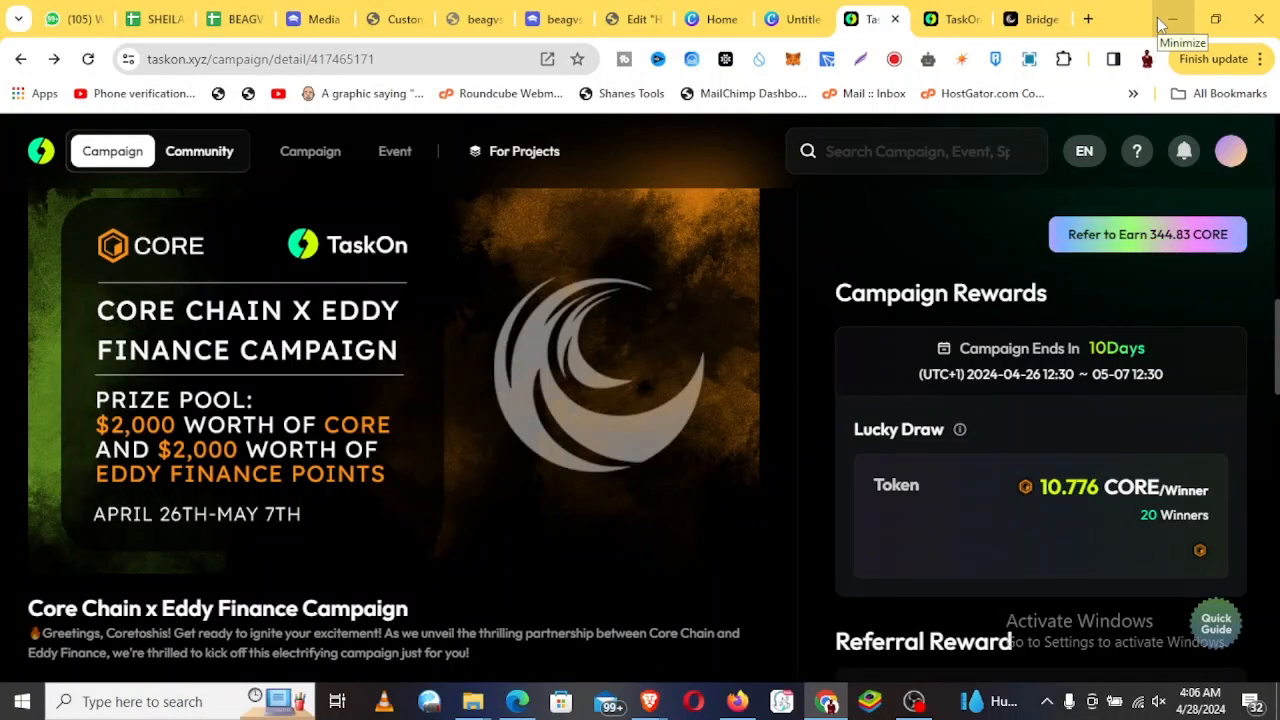
mouse_move(1160, 22)
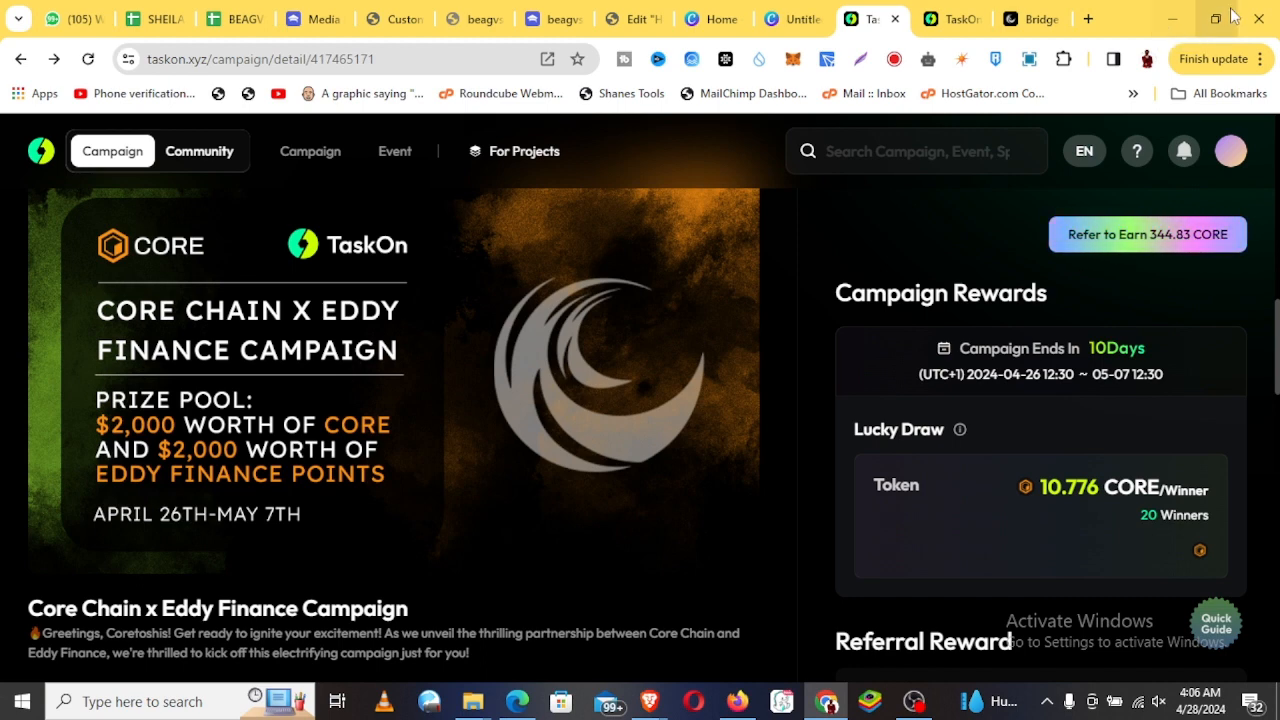
mouse_move(230, 318)
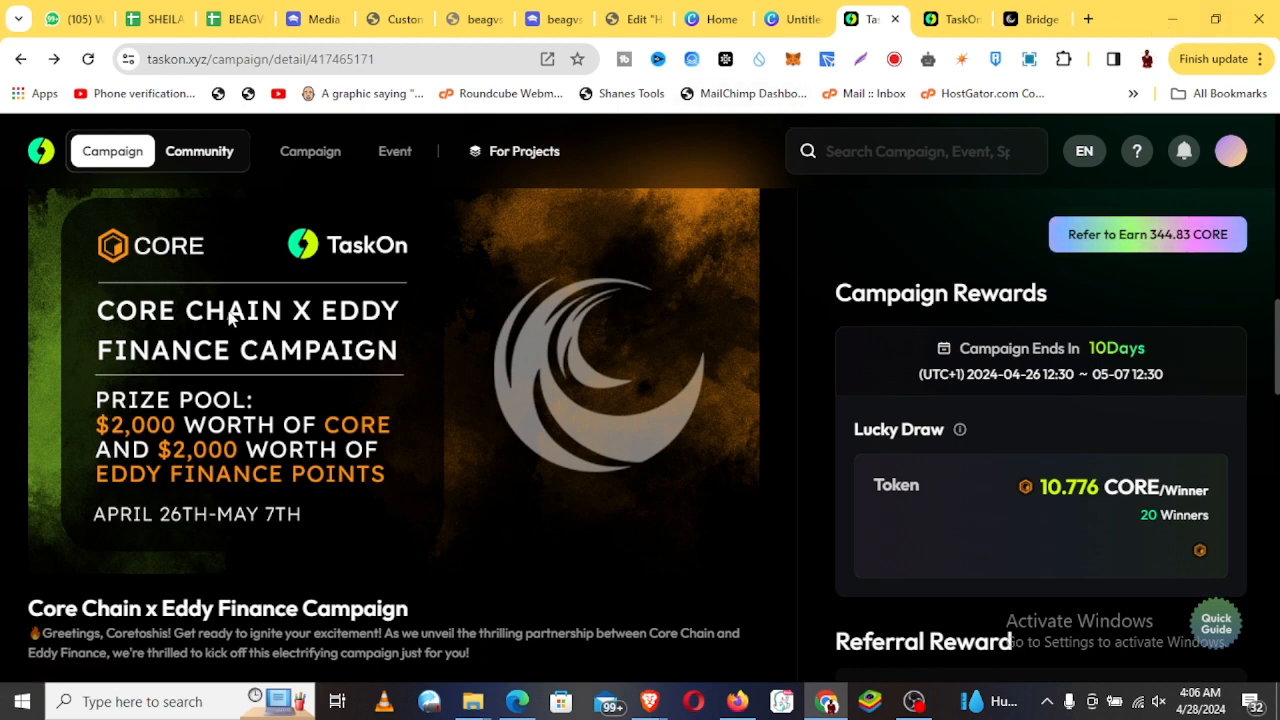
mouse_move(156, 470)
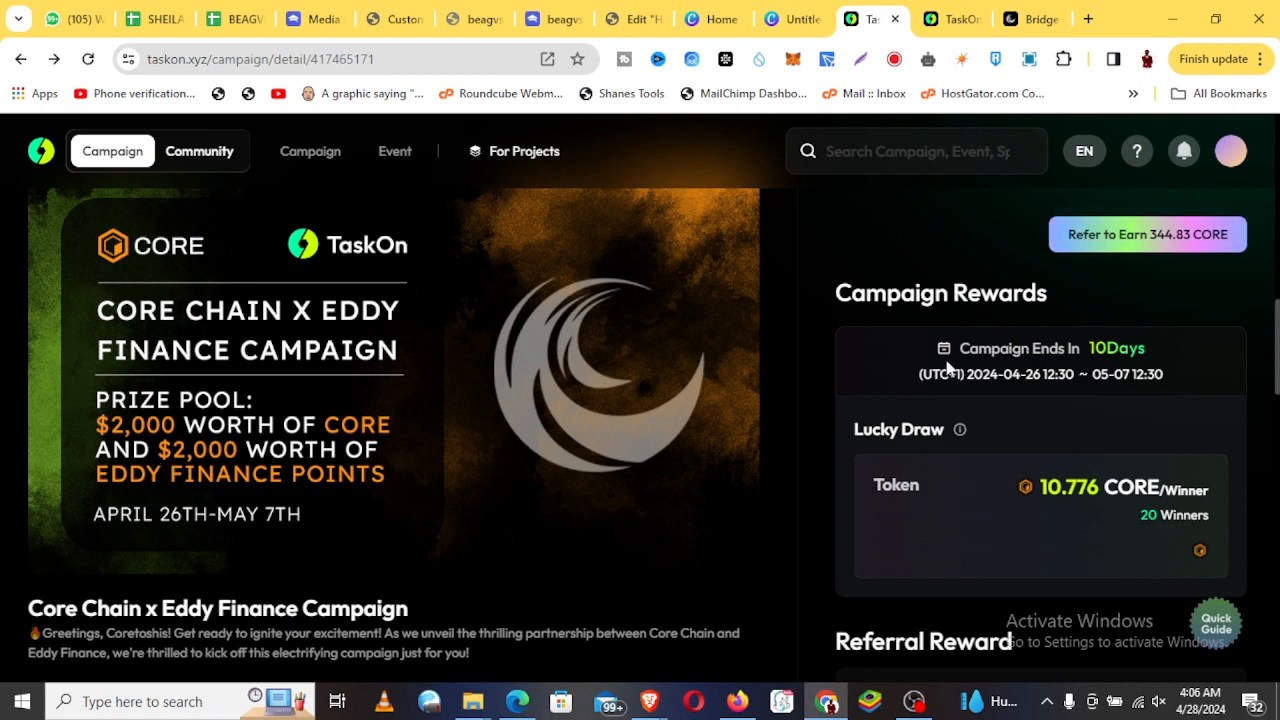
Scroll down the campaign page to the Task section showing 5/5 Completed
scroll("down", 3)
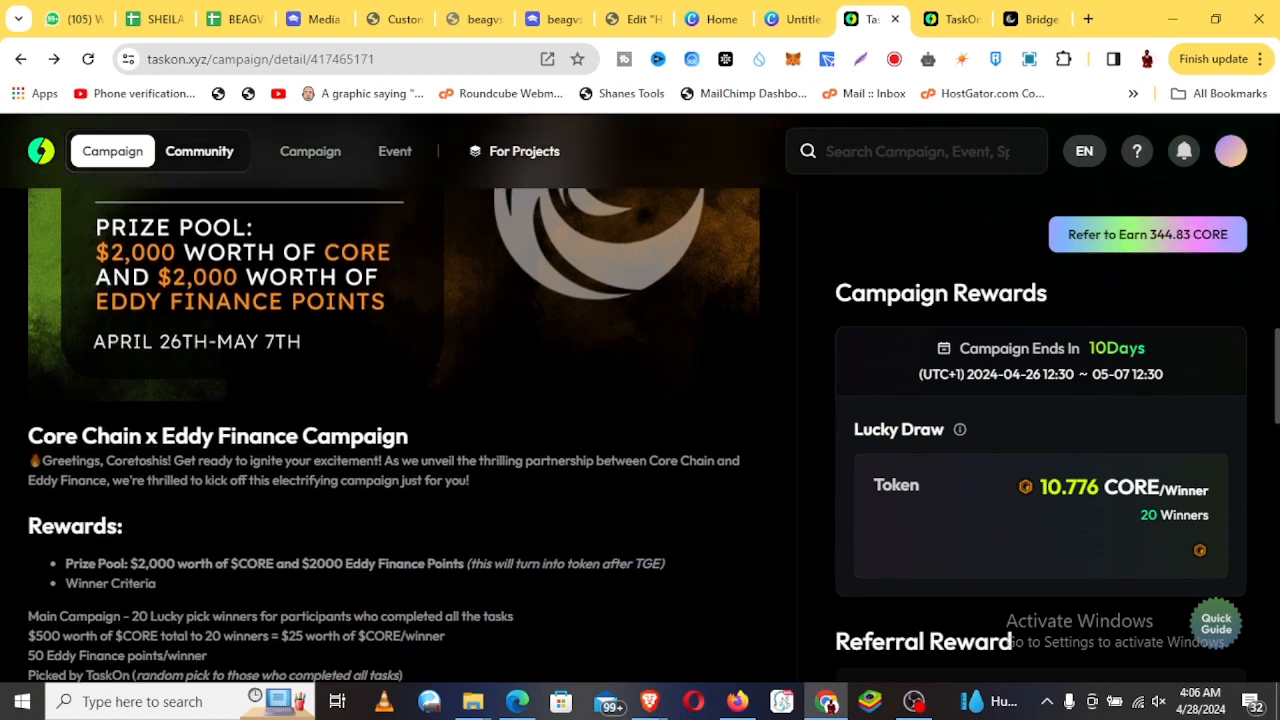
scroll("down", 3)
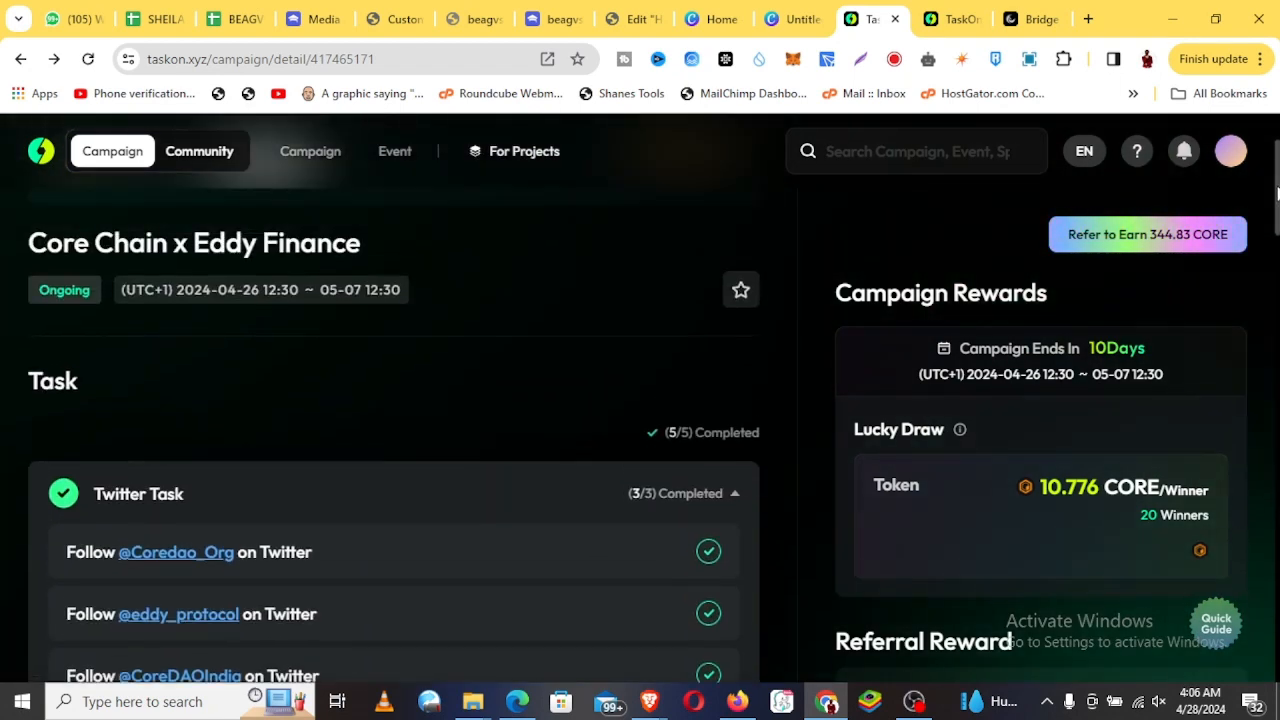
Scroll over the three completed Twitter follows, then down to the Telegram and swap tasks
scroll("up", 3)
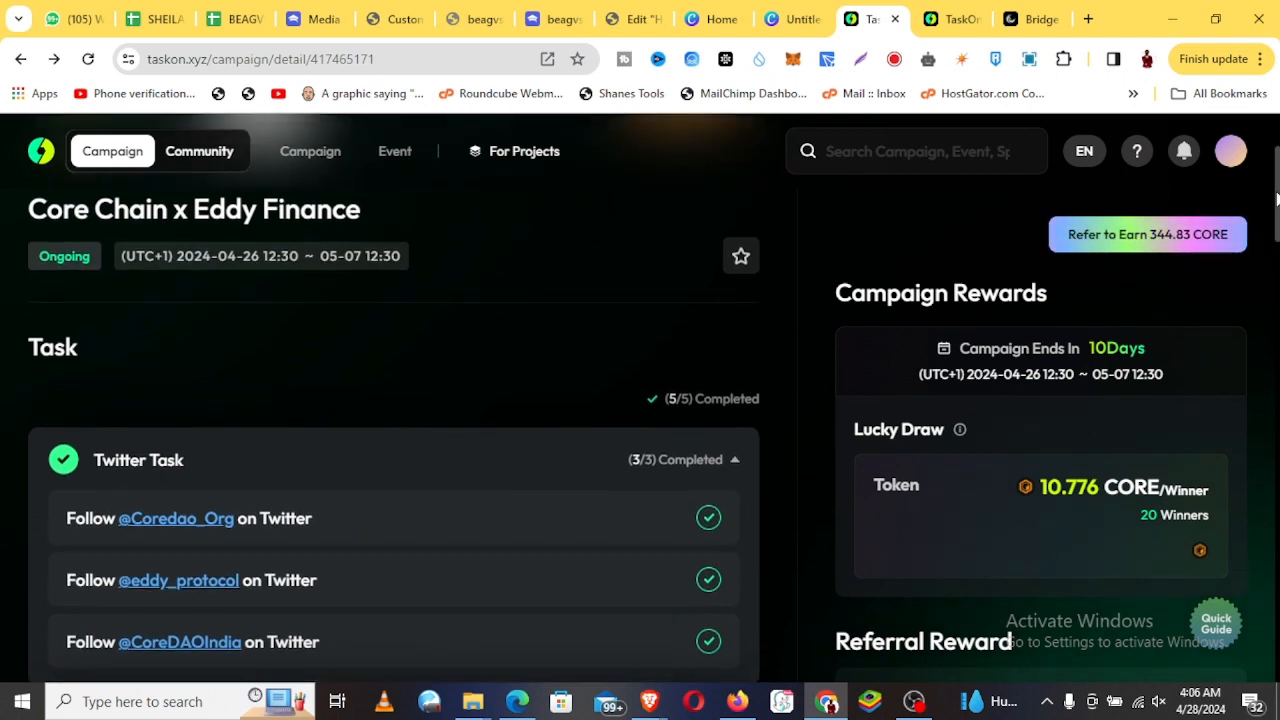
mouse_move(190, 518)
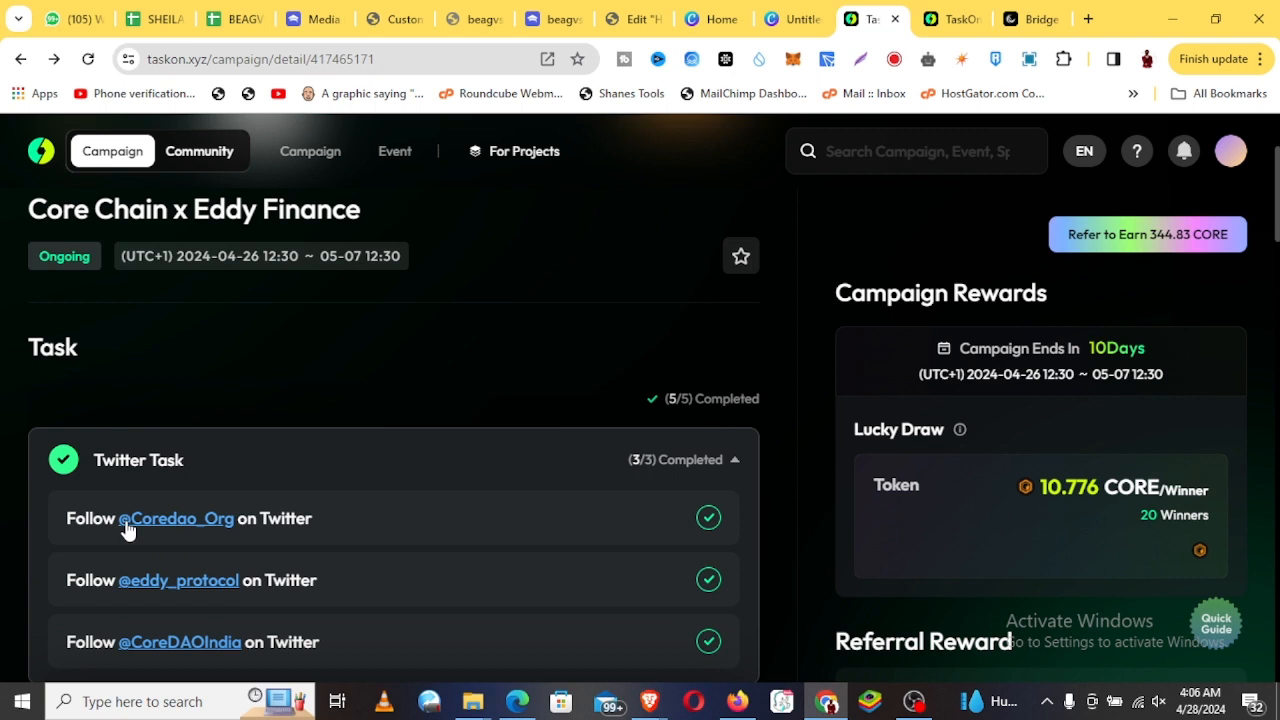
mouse_move(192, 576)
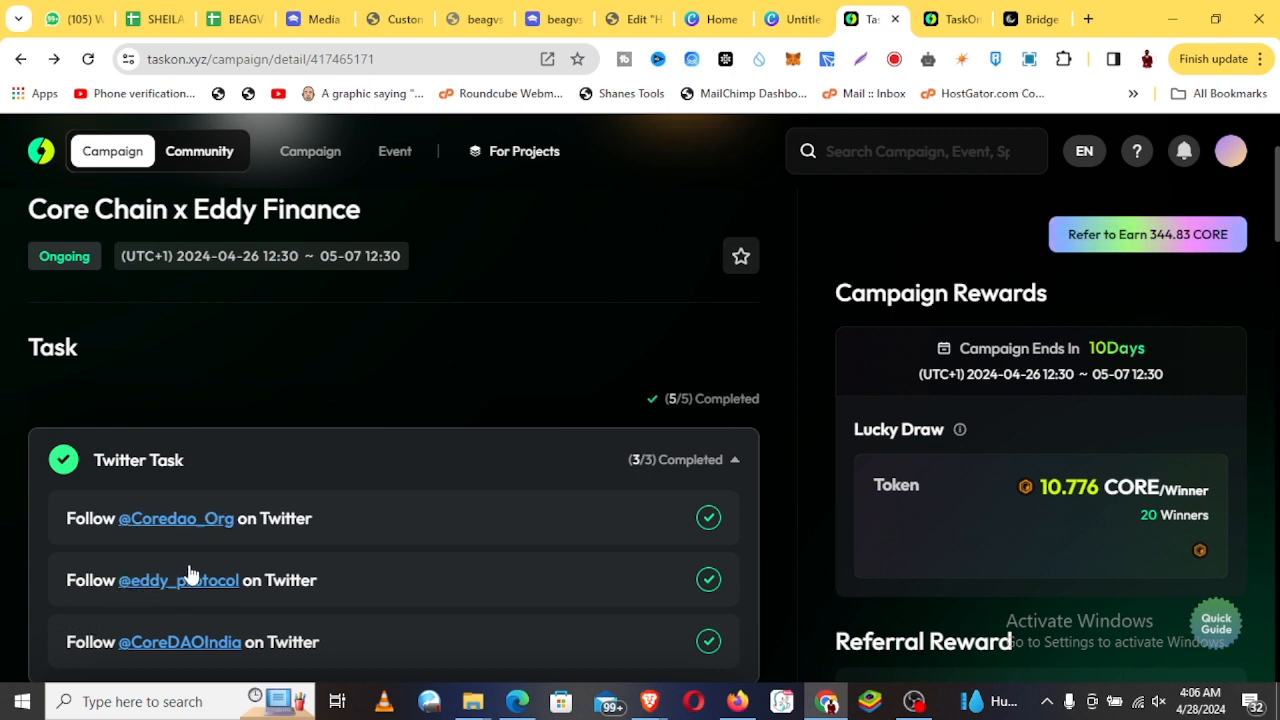
mouse_move(204, 648)
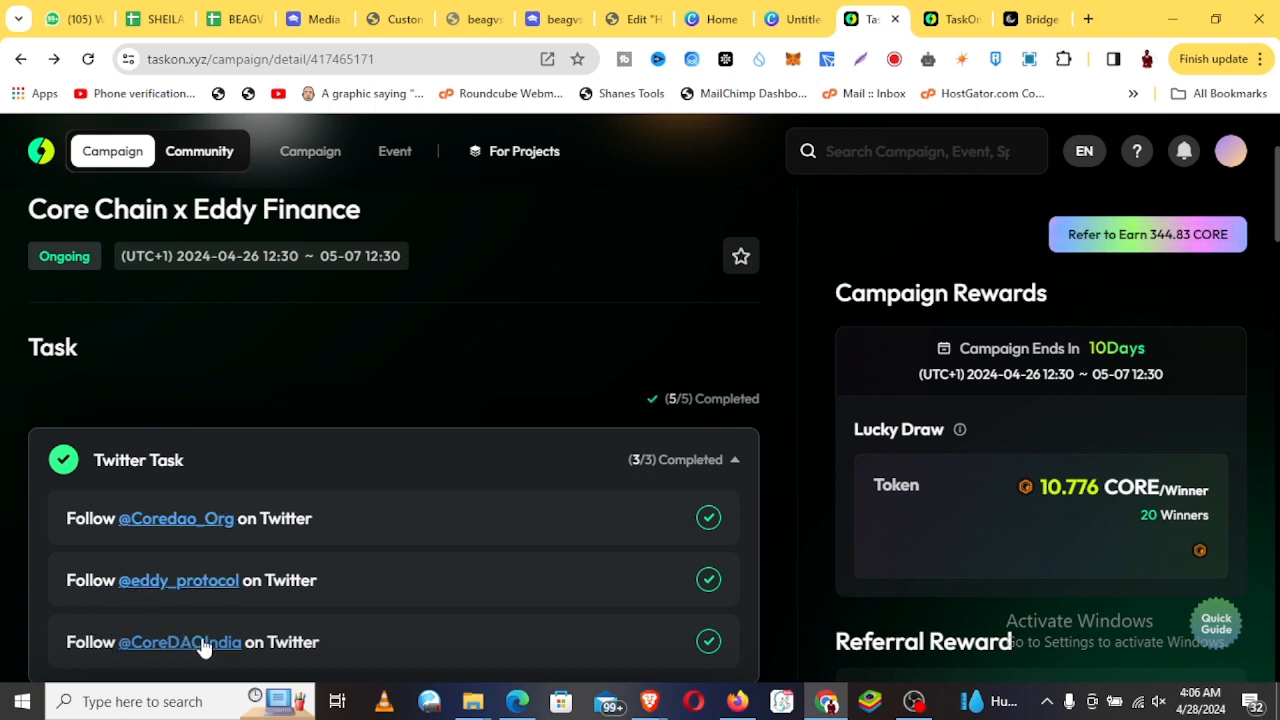
scroll("down", 3)
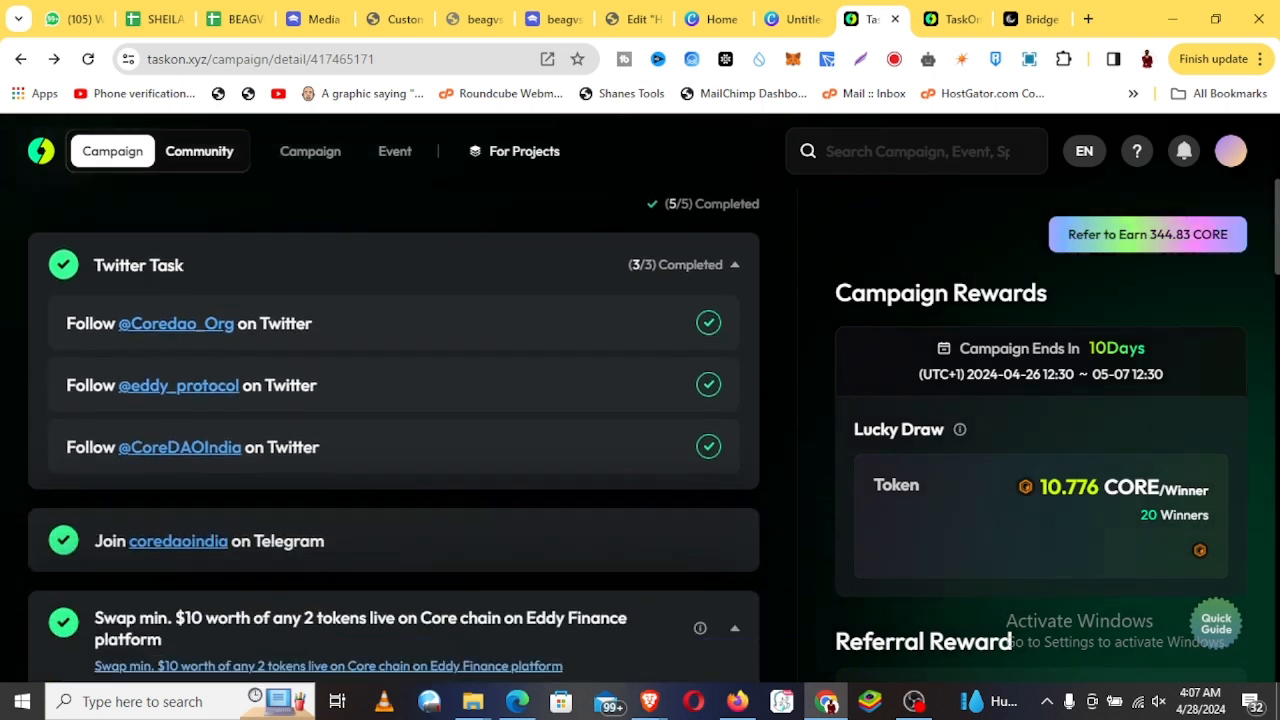
Reach the swap task and launch its Eddy Finance platform link in a new window
scroll("down", 3)
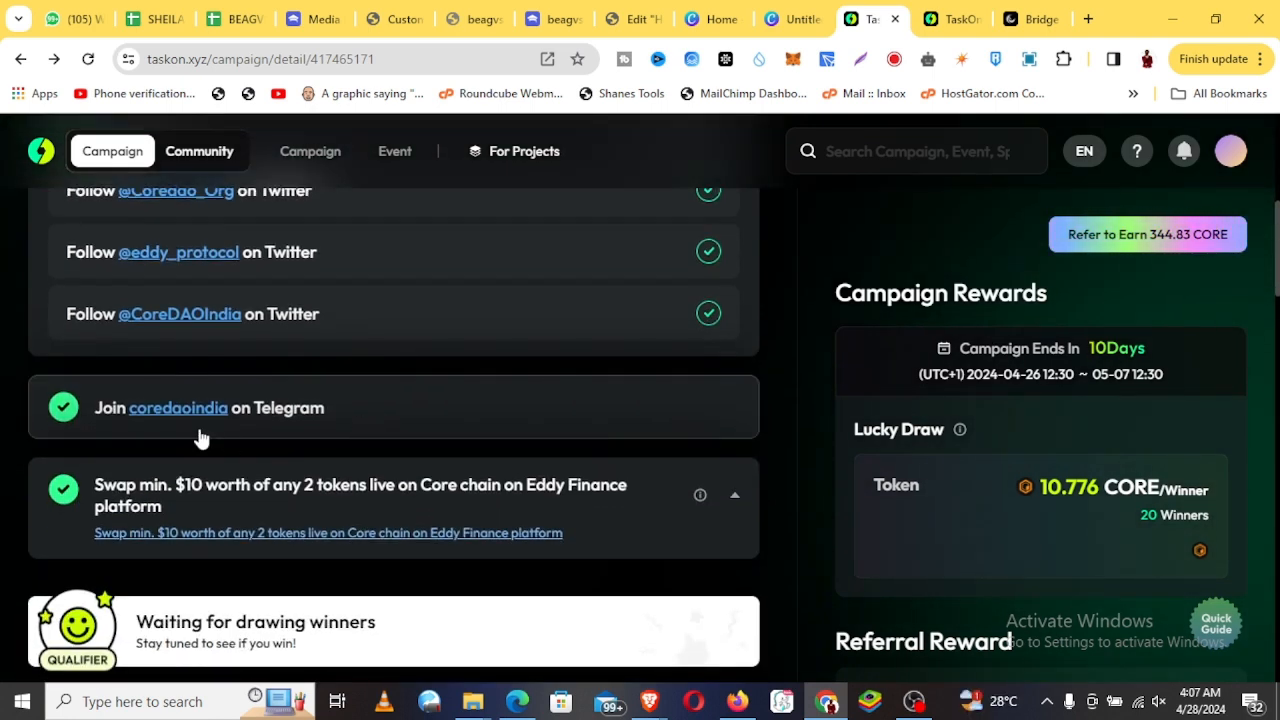
mouse_move(152, 438)
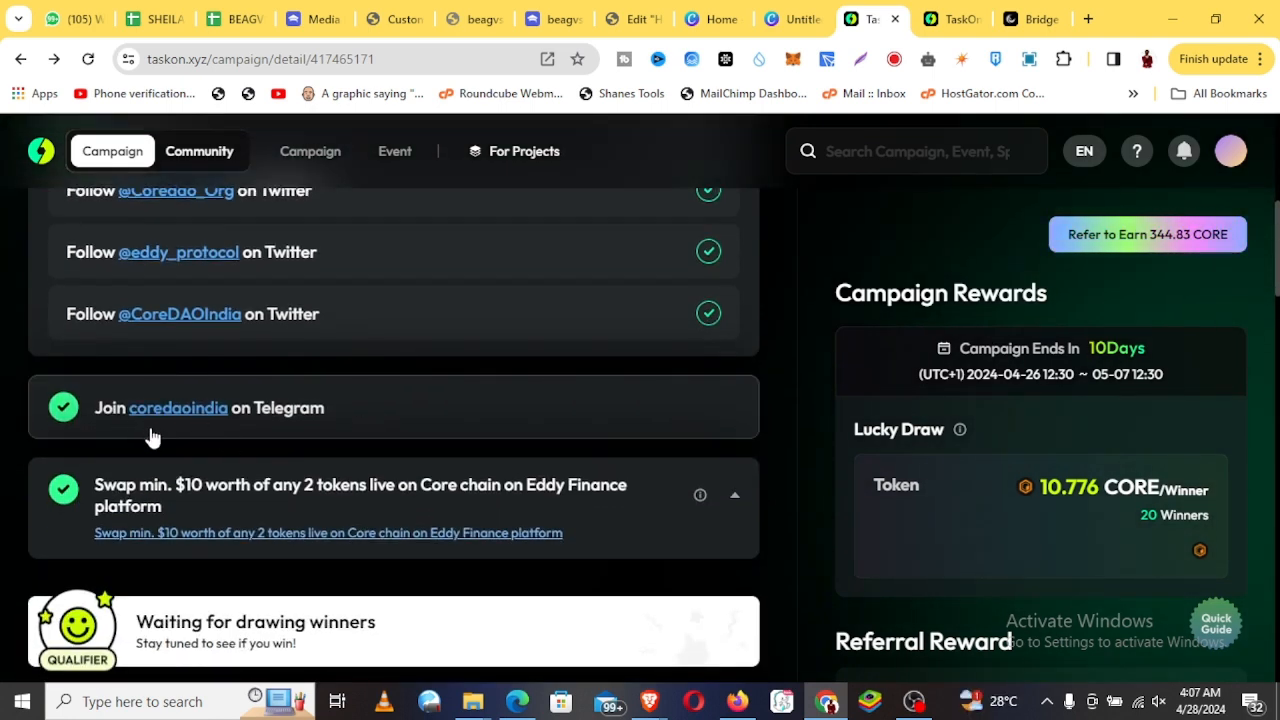
mouse_move(224, 418)
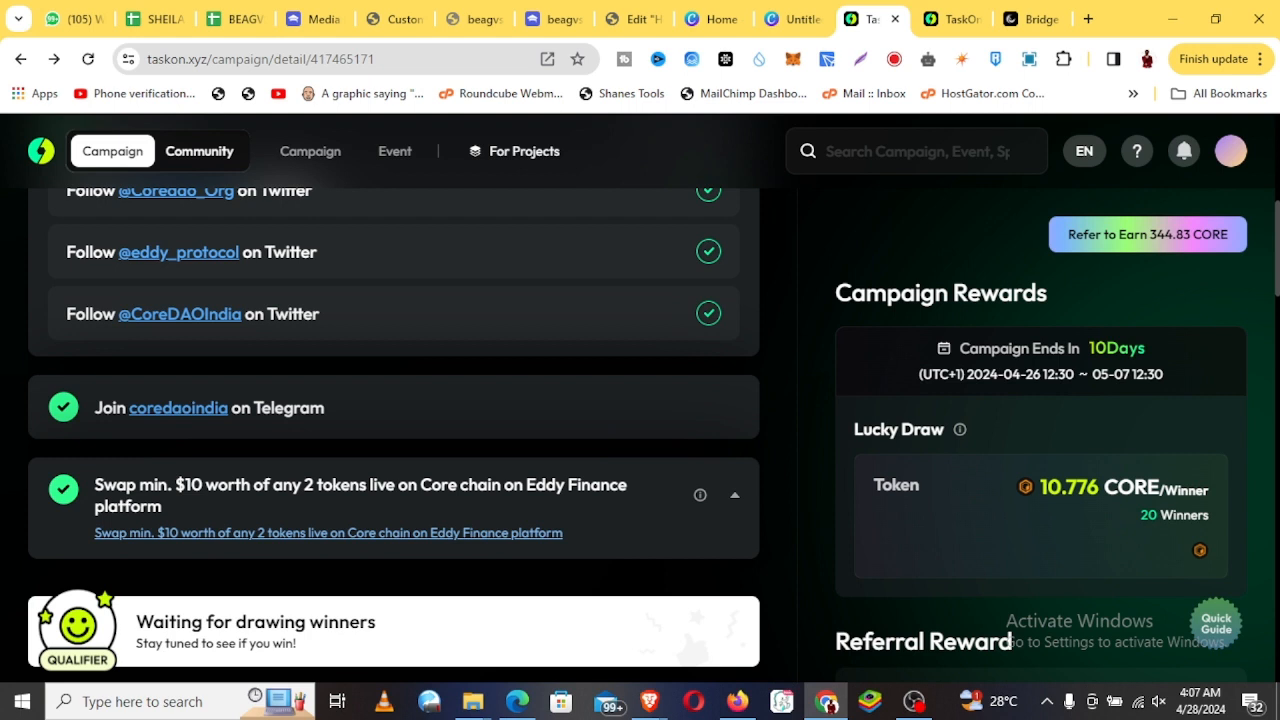
scroll("down", 3)
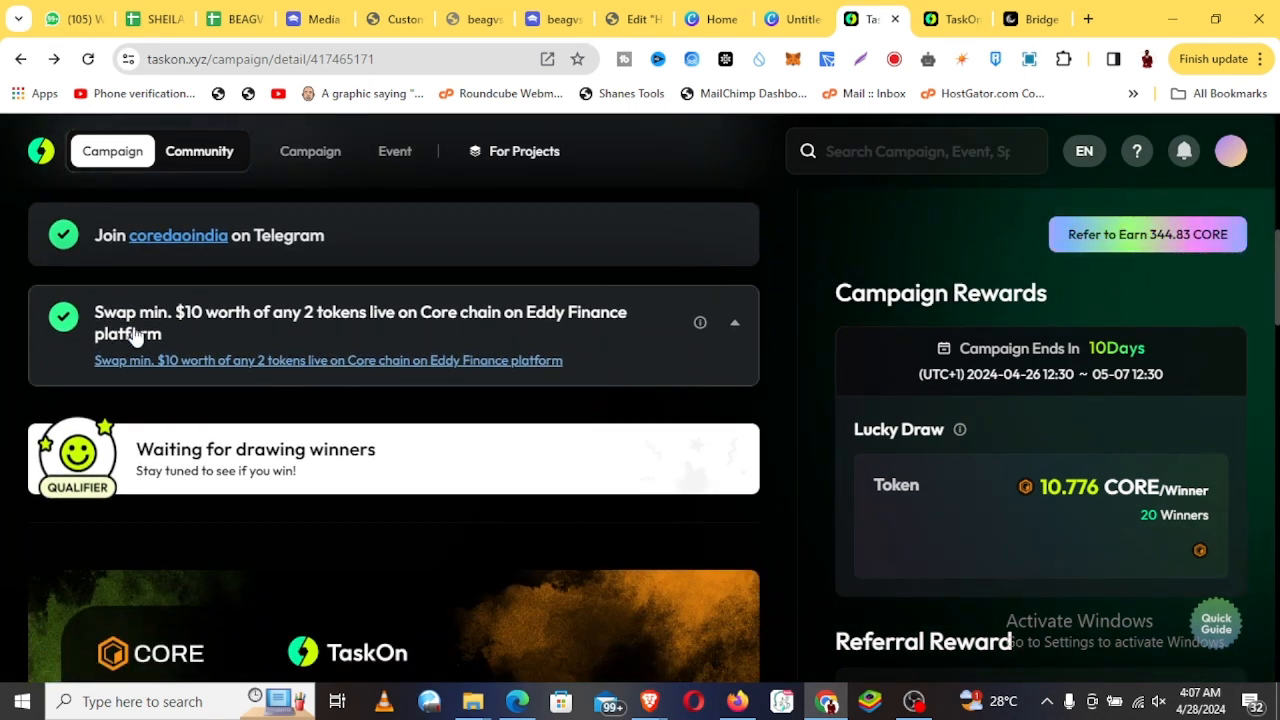
mouse_move(300, 324)
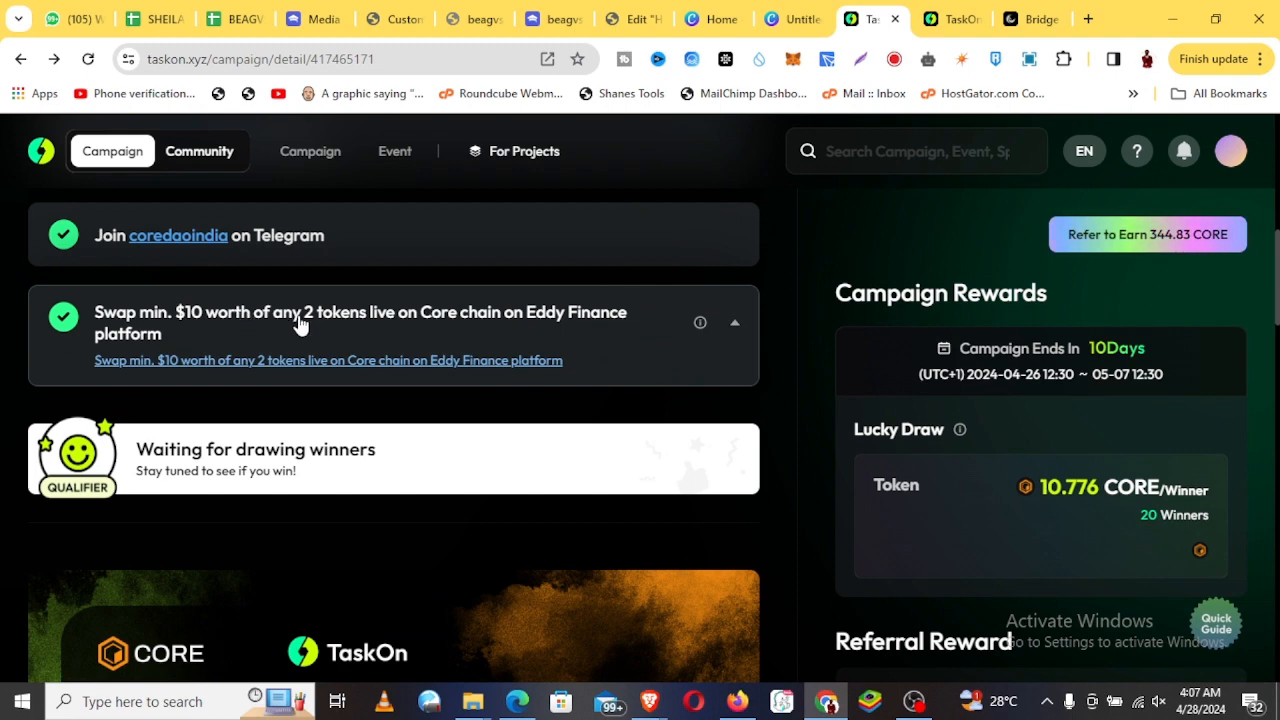
mouse_move(418, 328)
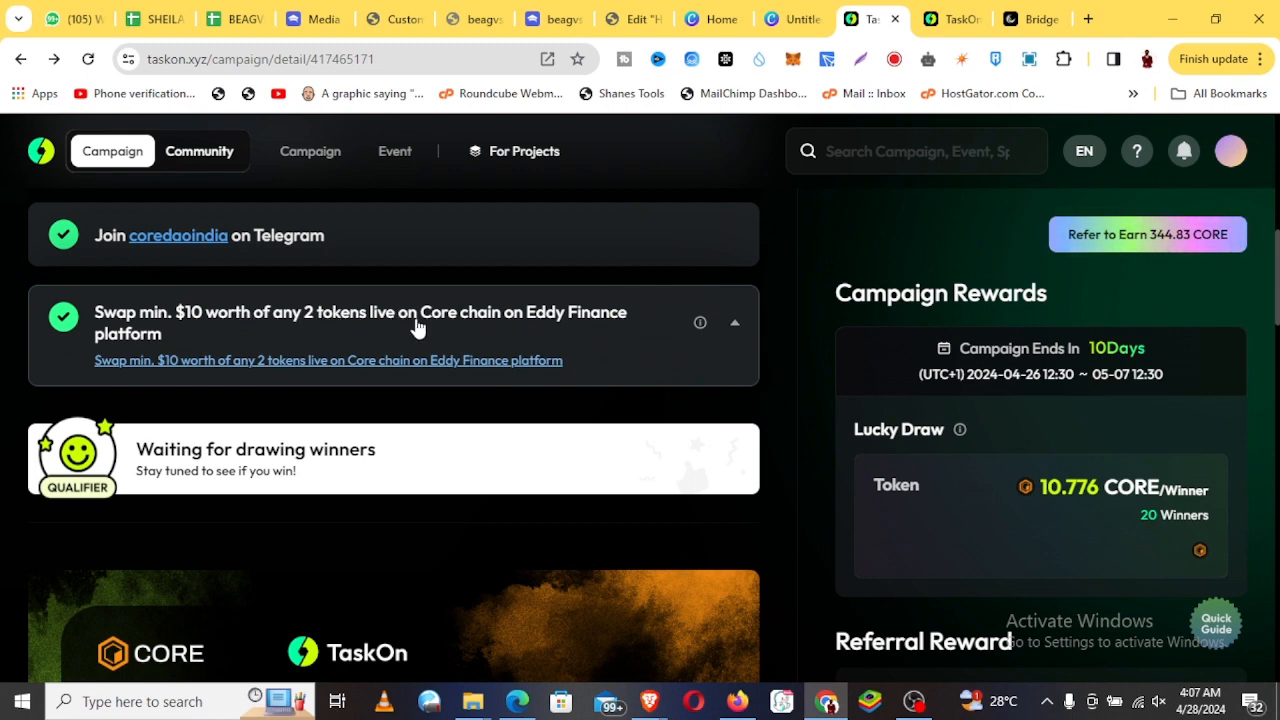
mouse_move(492, 336)
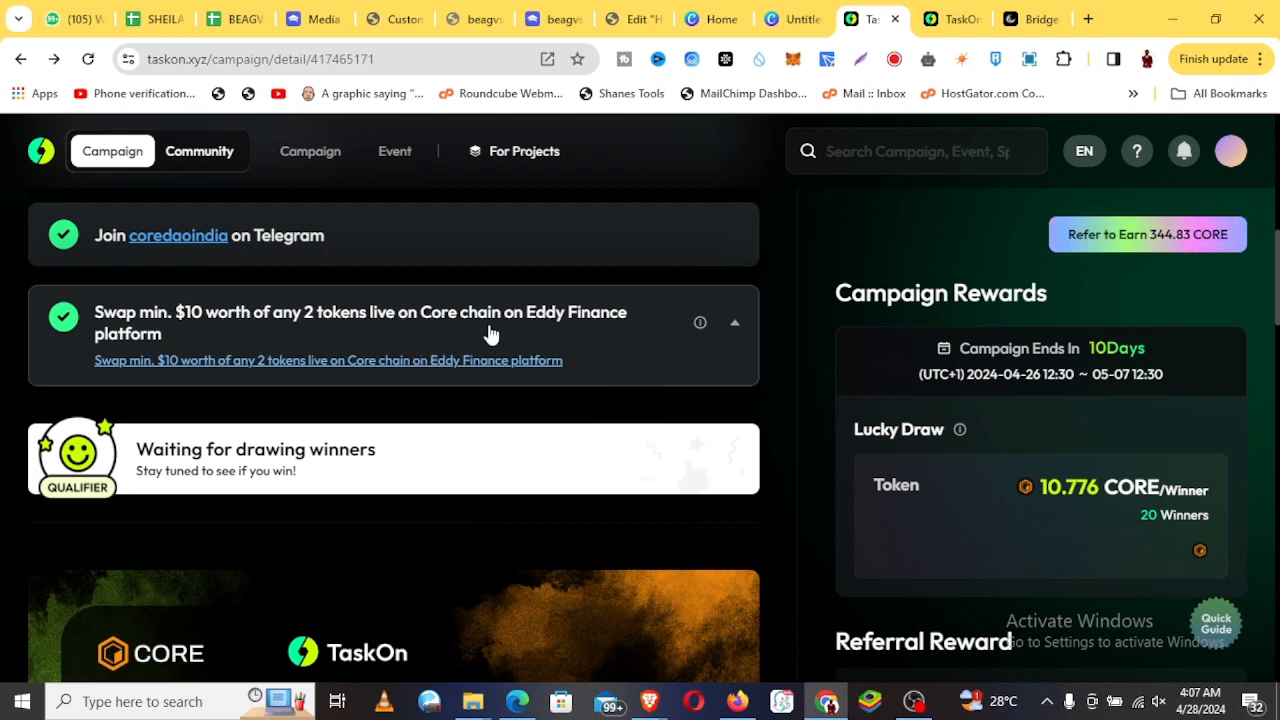
mouse_move(372, 364)
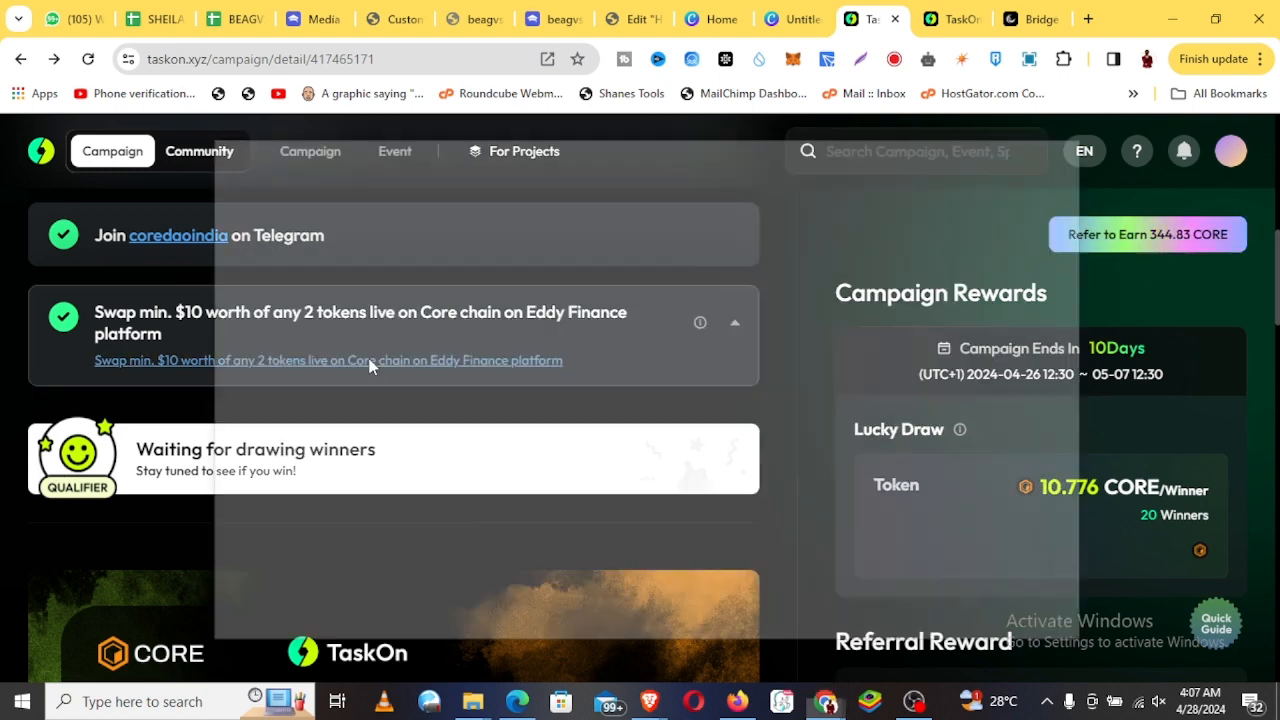
left_click(328, 360)
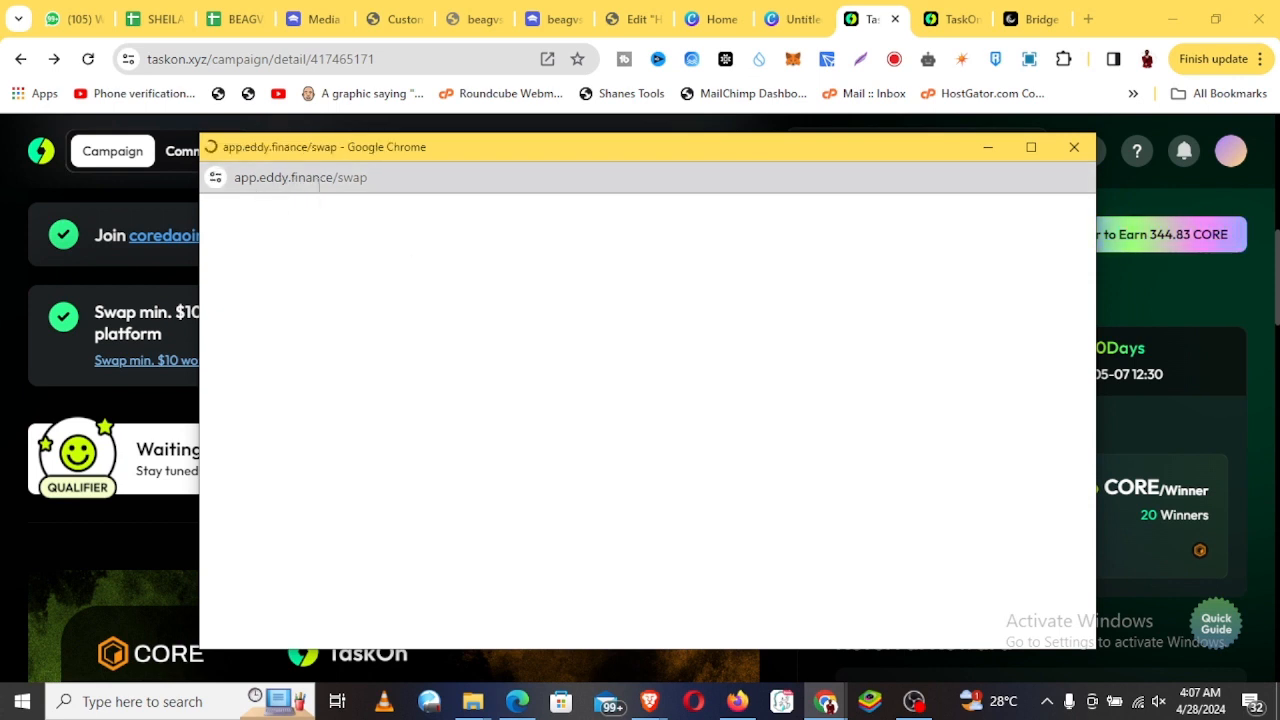
mouse_move(372, 150)
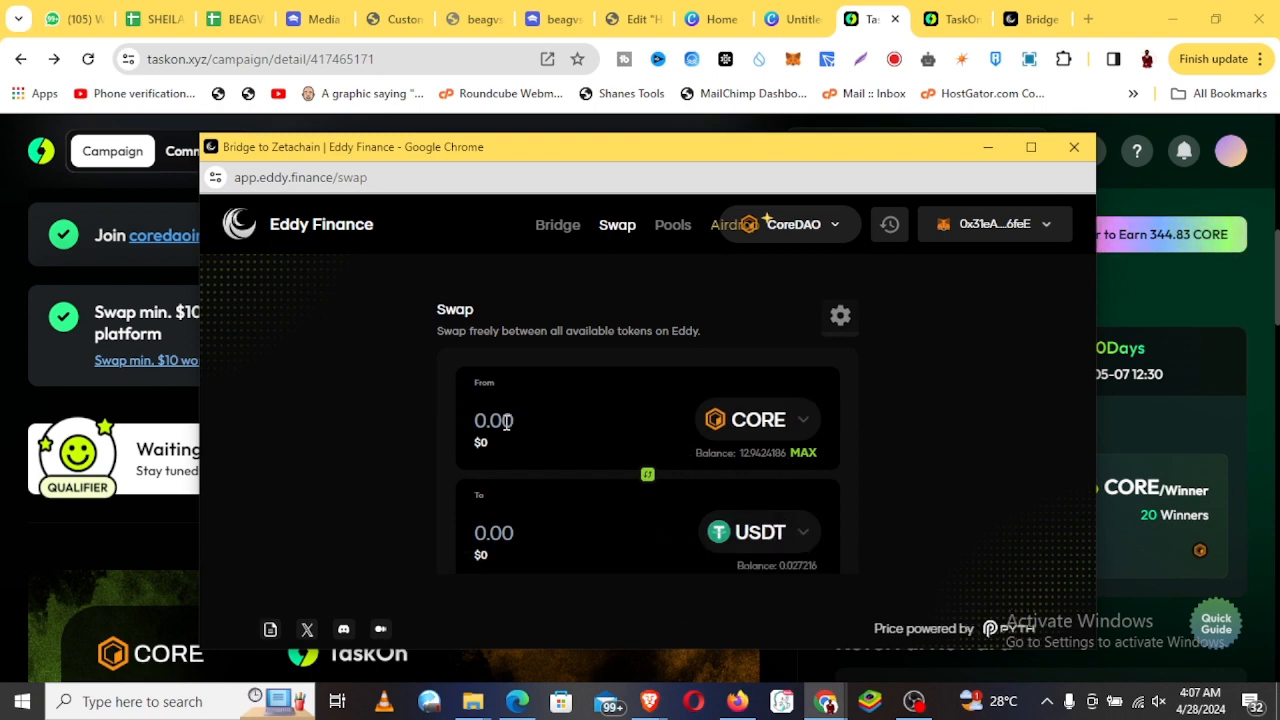
Enter 12 CORE to get a 27.706137 USDT quote, then close the Eddy Finance window
type("12")
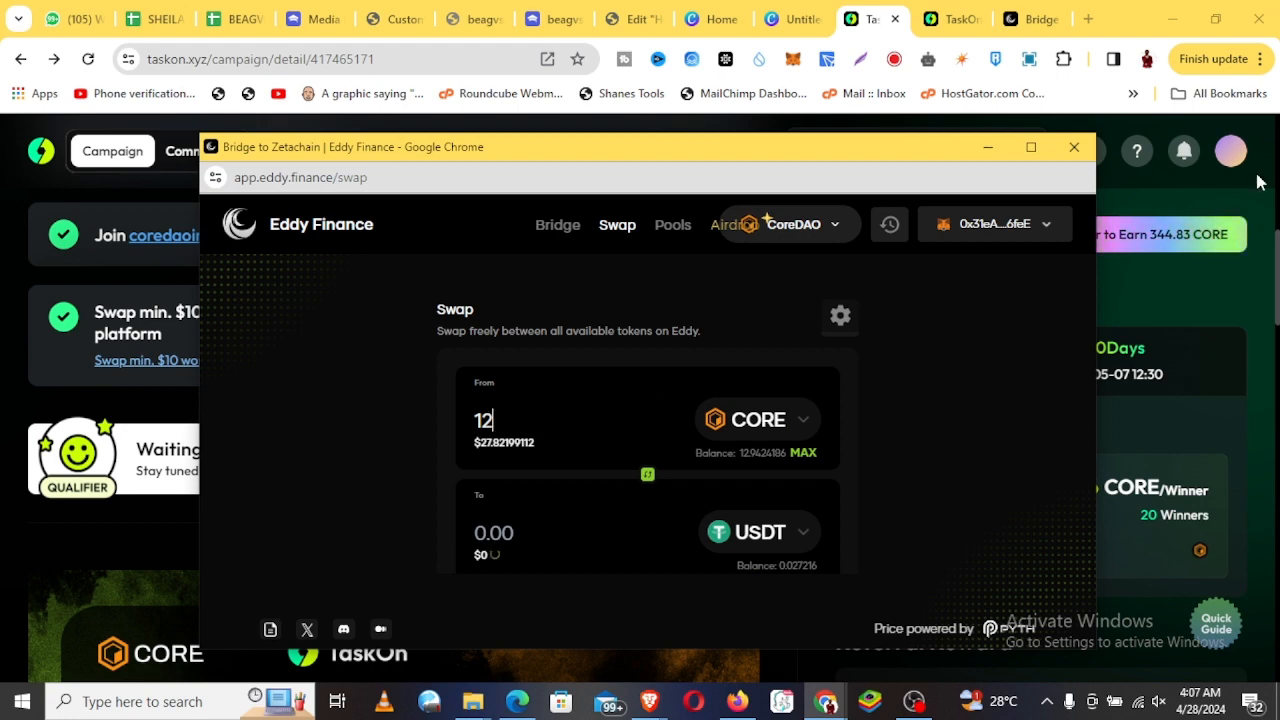
left_click(548, 58)
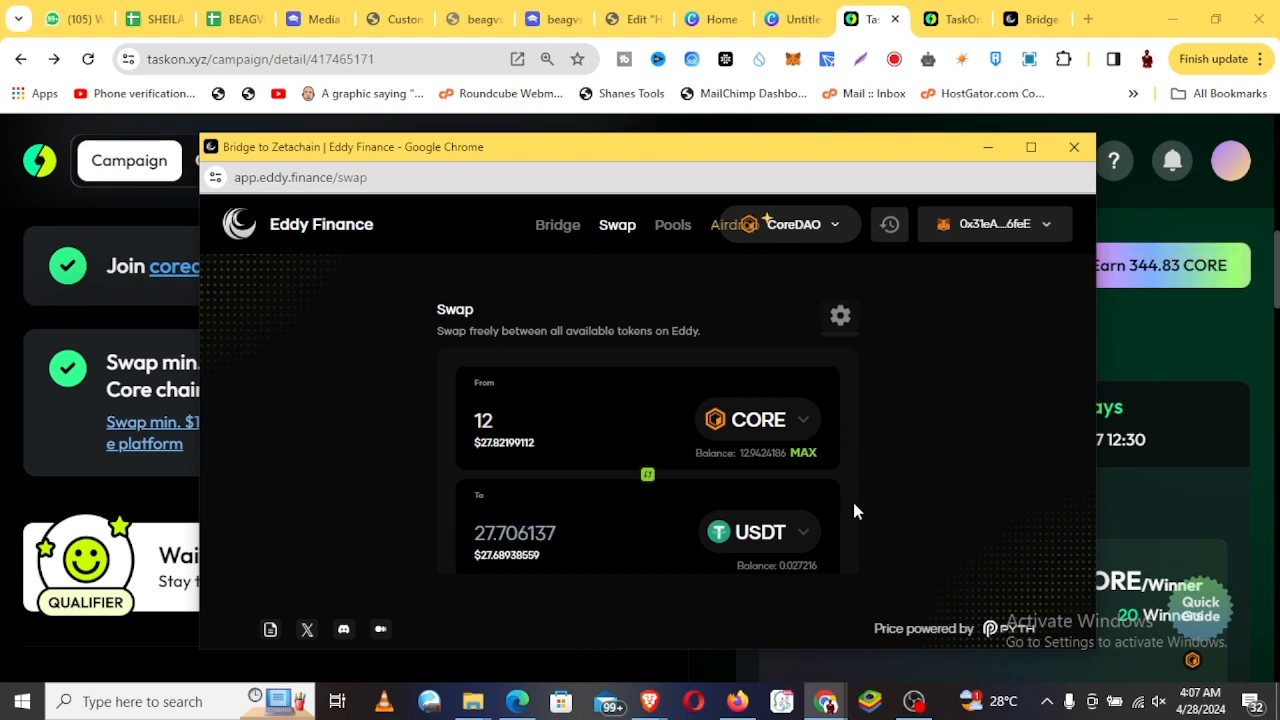
mouse_move(464, 536)
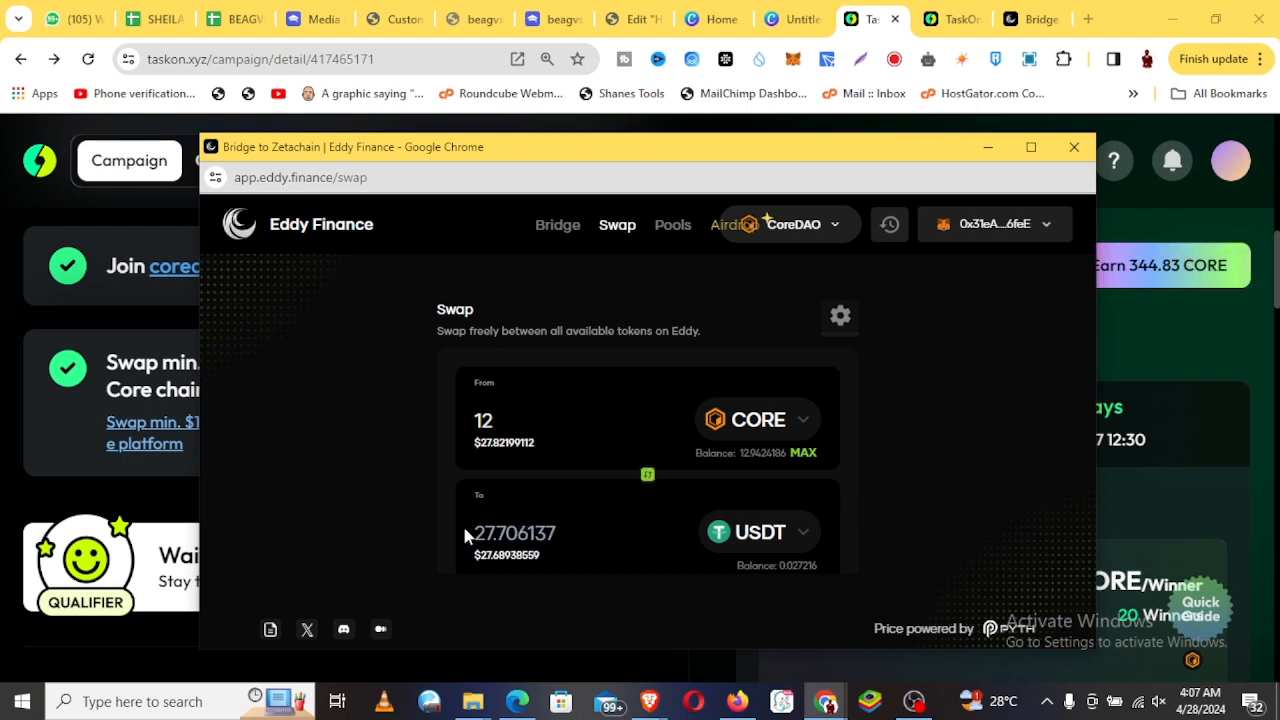
left_click(1072, 148)
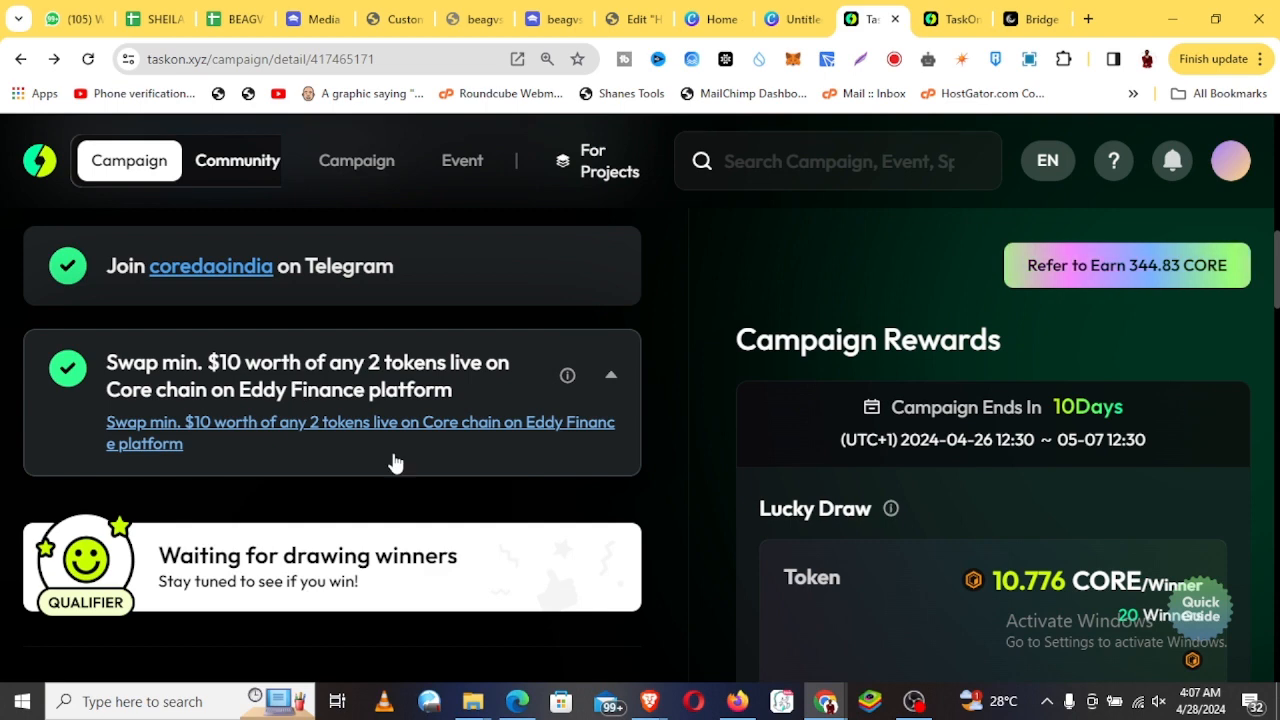
mouse_move(648, 482)
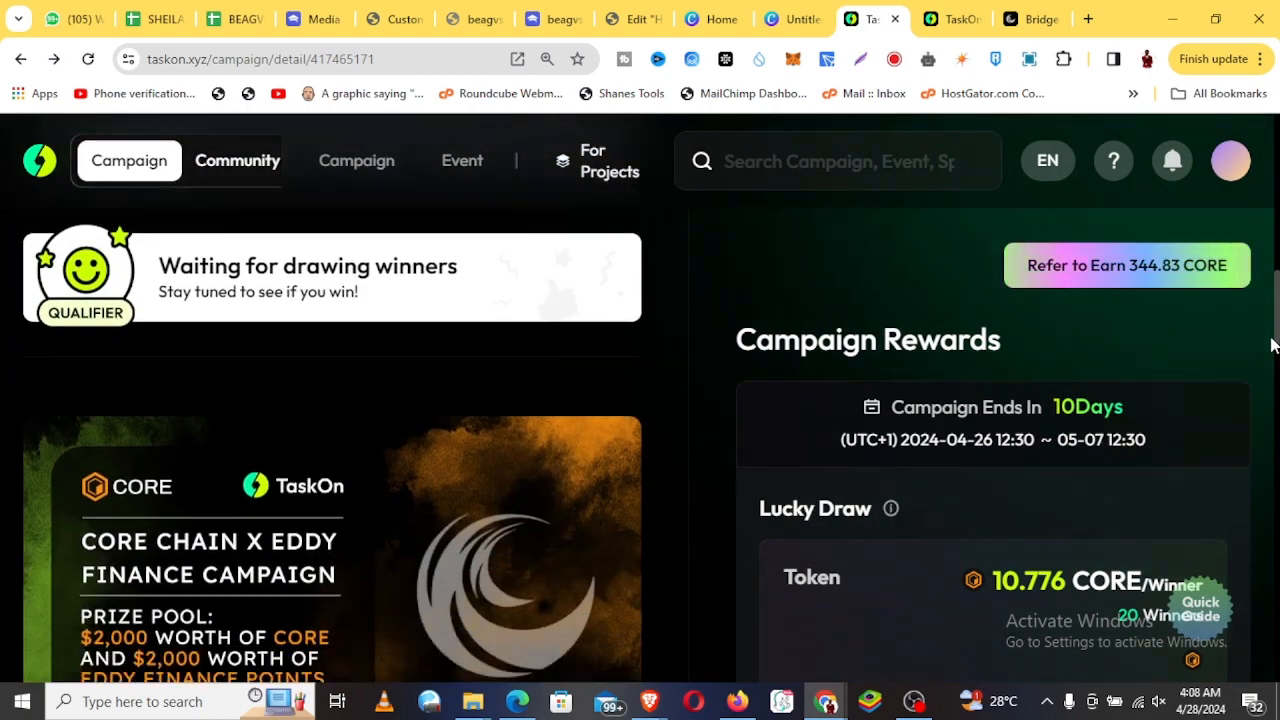
scroll("up", 3)
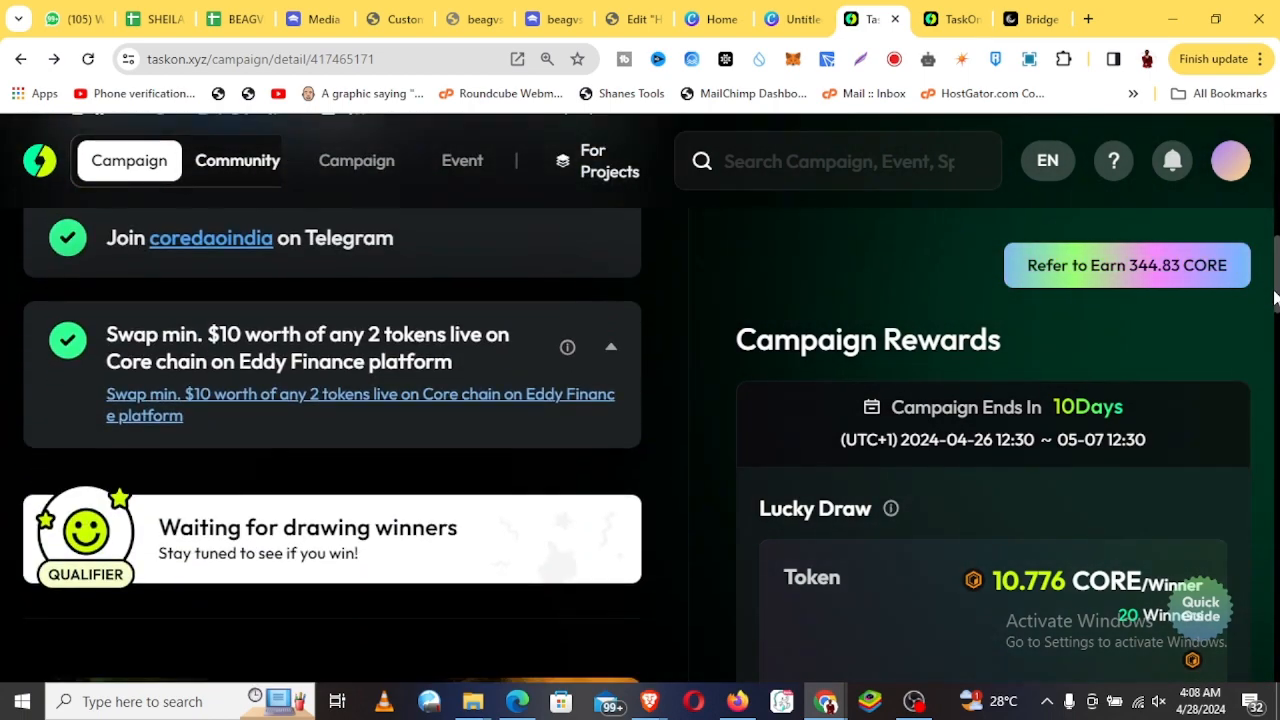
mouse_move(1064, 520)
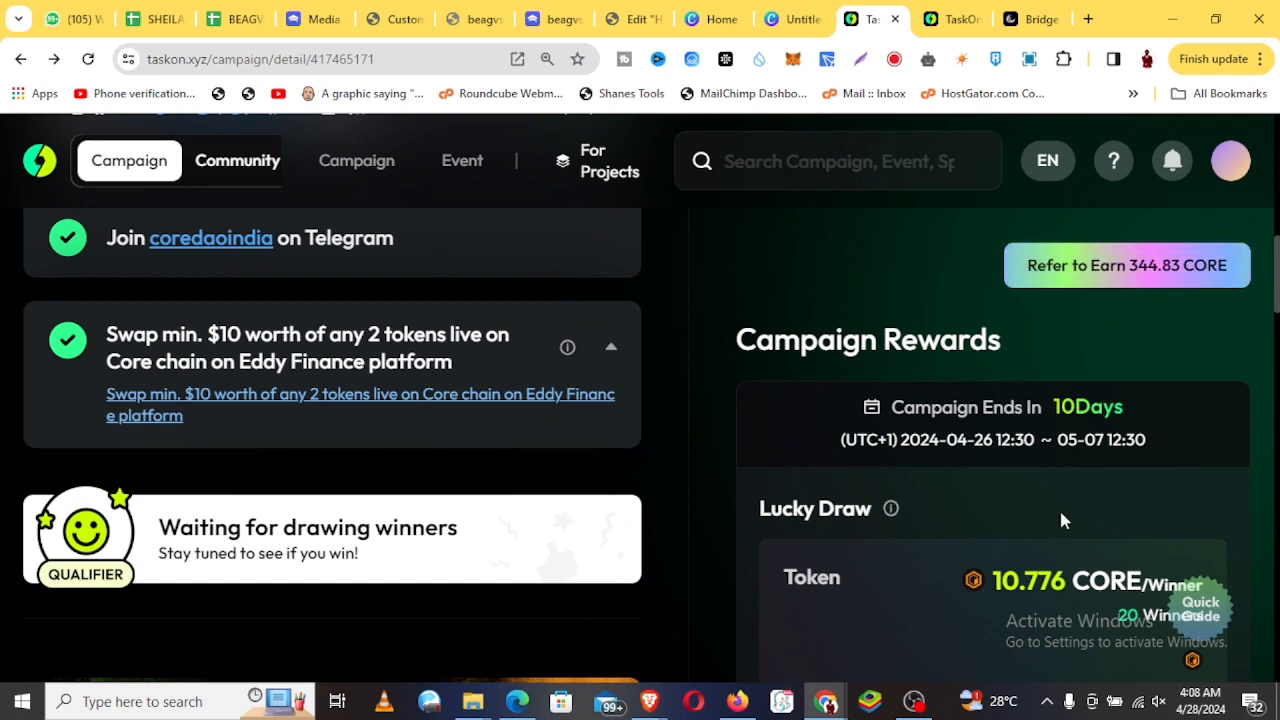